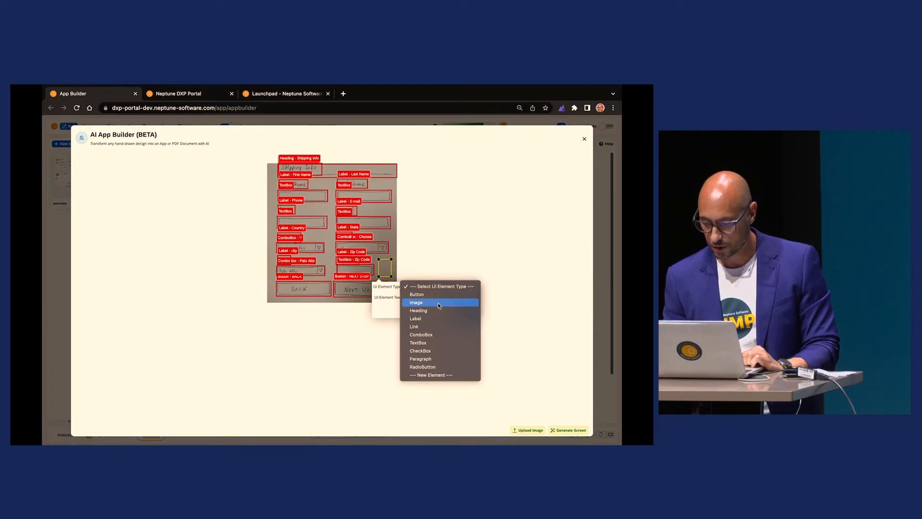
Step: Change the detected box beside Zip Code to the Image element type
{"action": "left_click", "coordinate": [416, 302]}
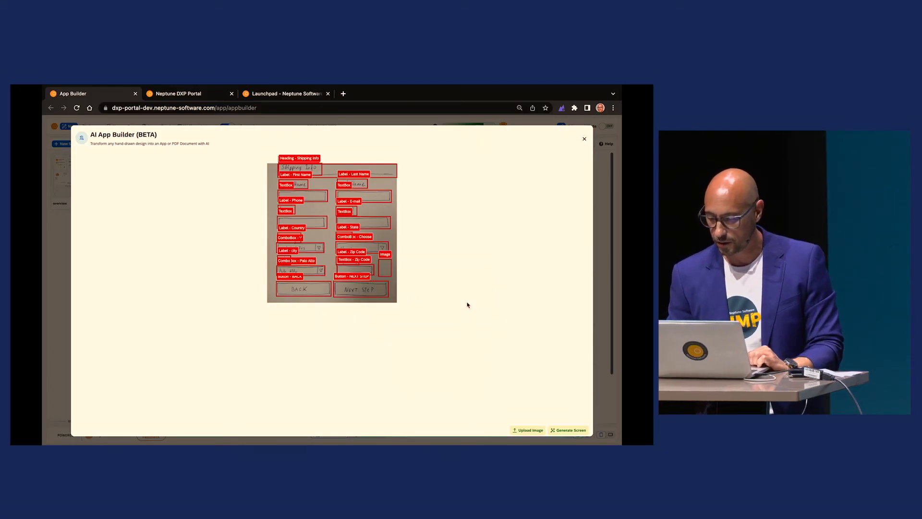
{"action": "left_click", "coordinate": [569, 430]}
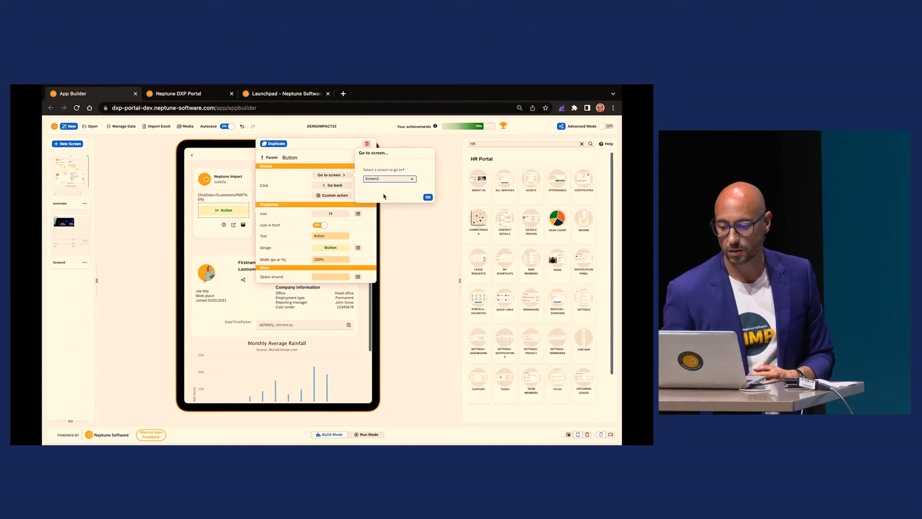
Step: Confirm Screen2 as the Action button's Go to screen target
{"action": "left_click", "coordinate": [428, 196]}
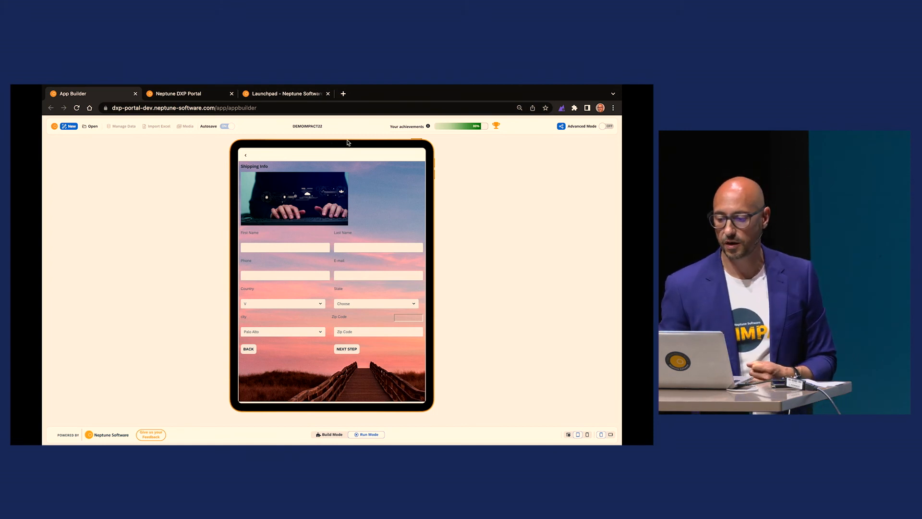
Step: Turn on Advanced Mode and switch from Run Mode back to Build Mode
{"action": "left_click", "coordinate": [606, 125]}
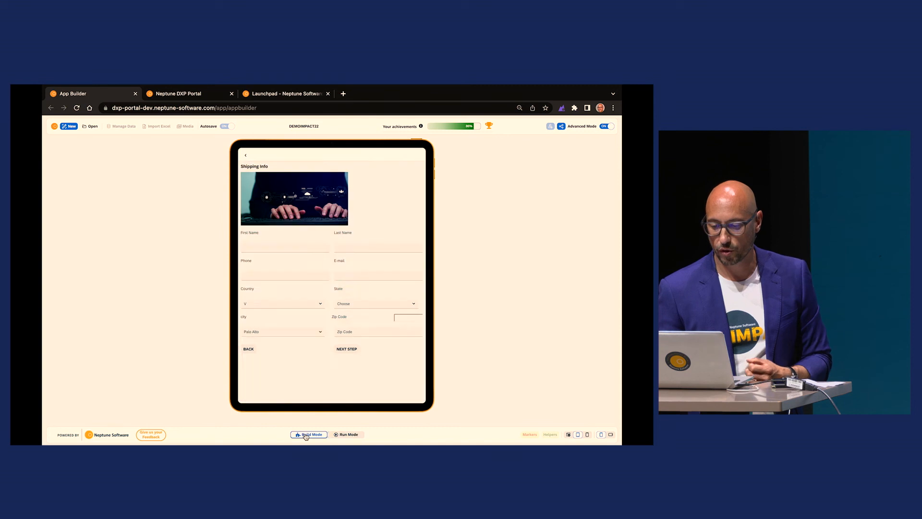
{"action": "left_click", "coordinate": [309, 434]}
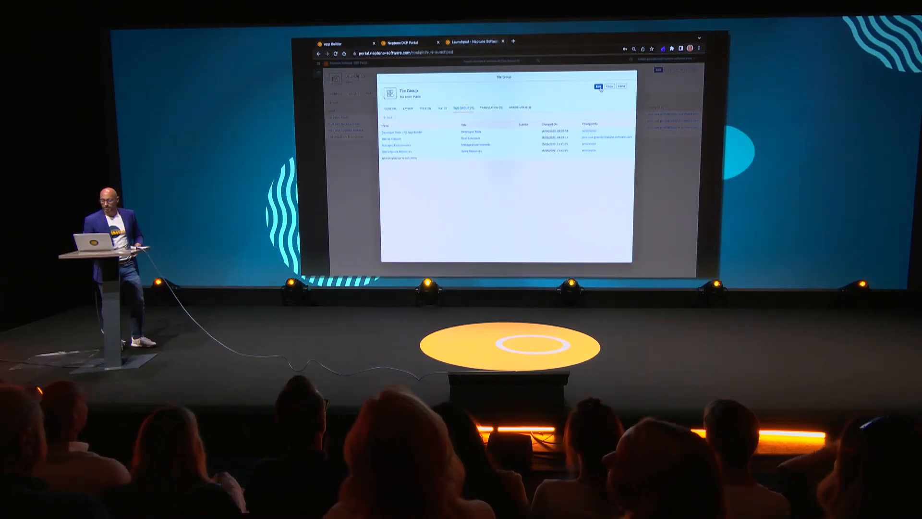
Step: Edit the Top Level: Public tile group, review it, and close the details
{"action": "left_click", "coordinate": [599, 85]}
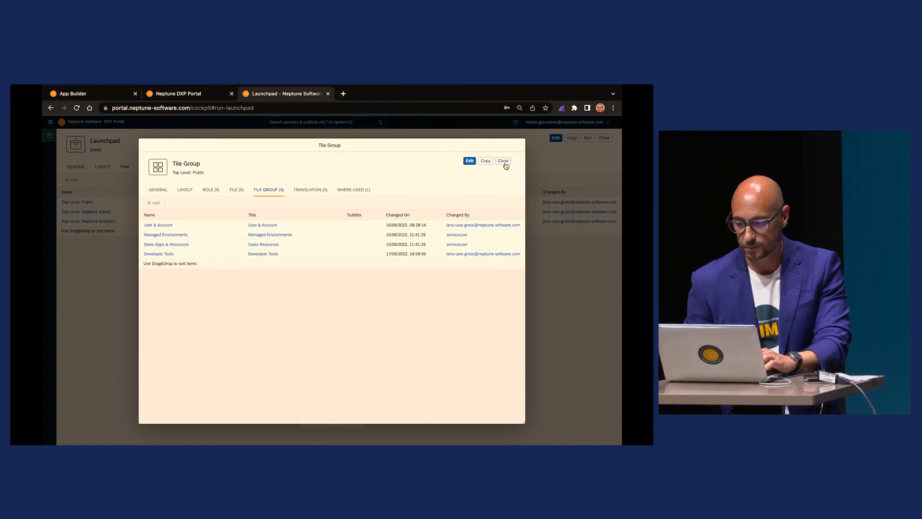
{"action": "left_click", "coordinate": [503, 160]}
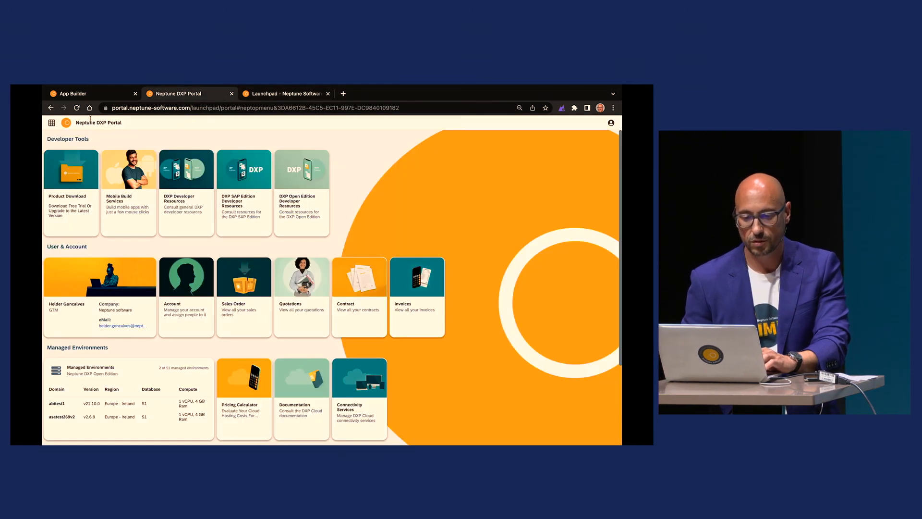
Step: Reload the Neptune DXP Portal launchpad repeatedly until the Welcome window appears
{"action": "left_click", "coordinate": [77, 108]}
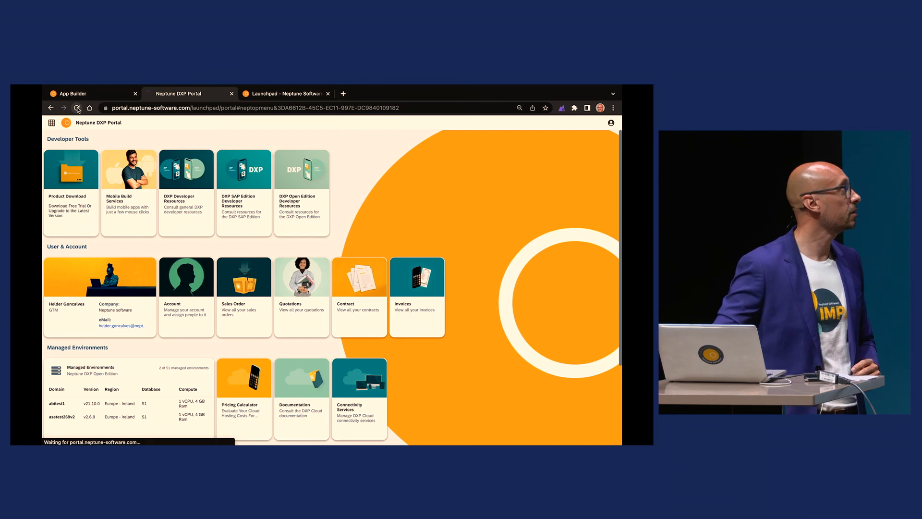
{"action": "left_click", "coordinate": [77, 108]}
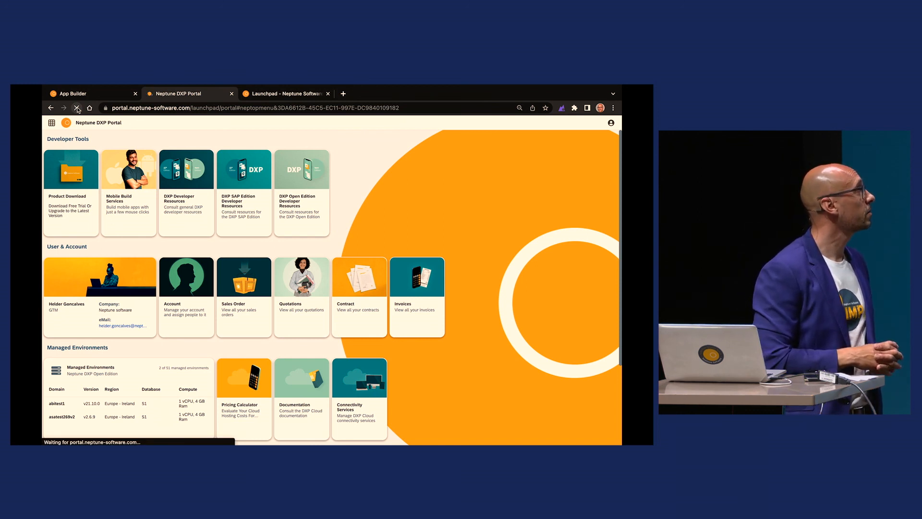
{"action": "left_click", "coordinate": [77, 107]}
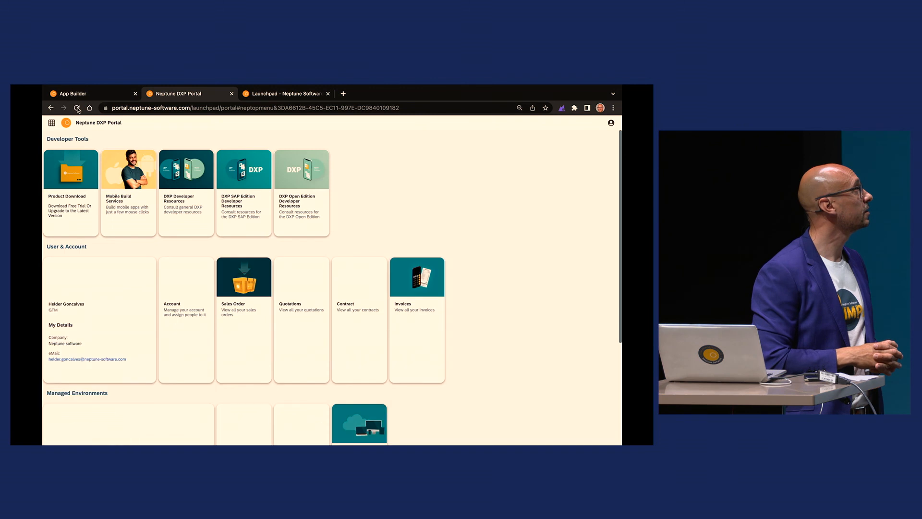
{"action": "left_click", "coordinate": [77, 108]}
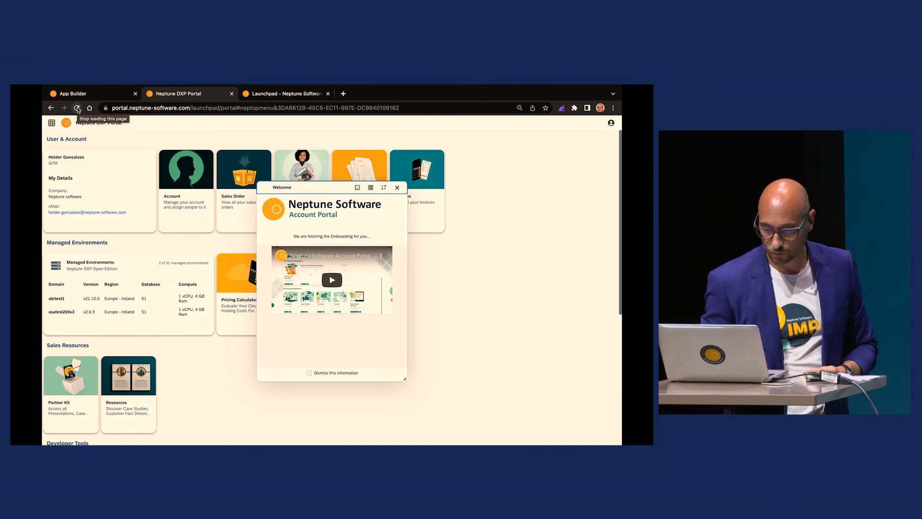
{"action": "left_click", "coordinate": [77, 107]}
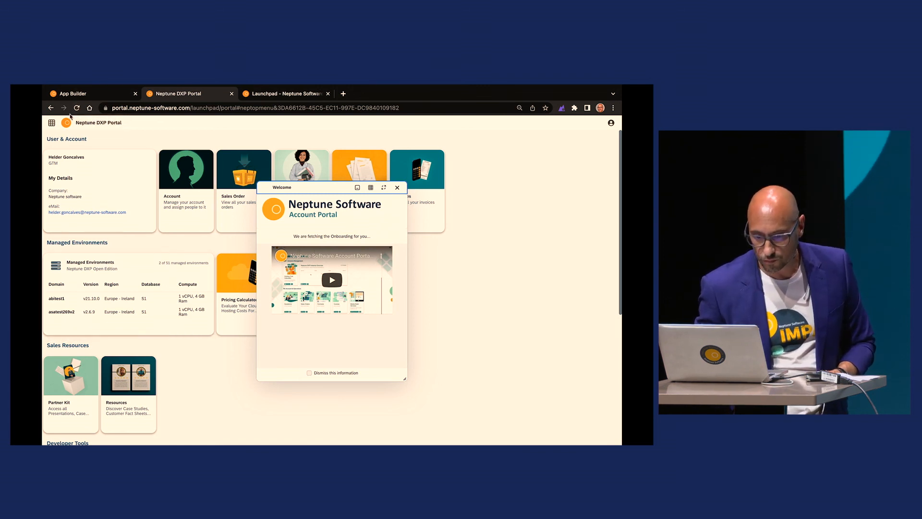